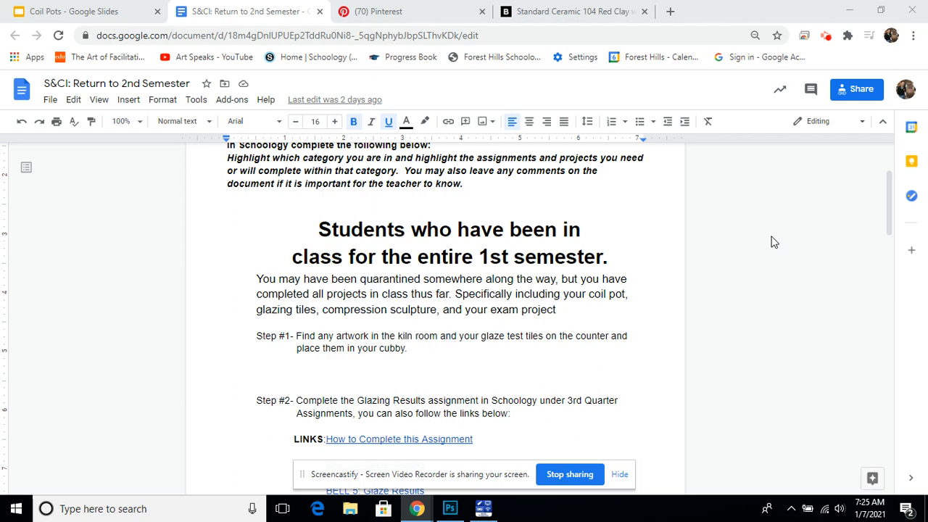
Step: Scroll further down the currently open page
{"action": "scroll", "scroll_direction": "down", "scroll_amount": 3}
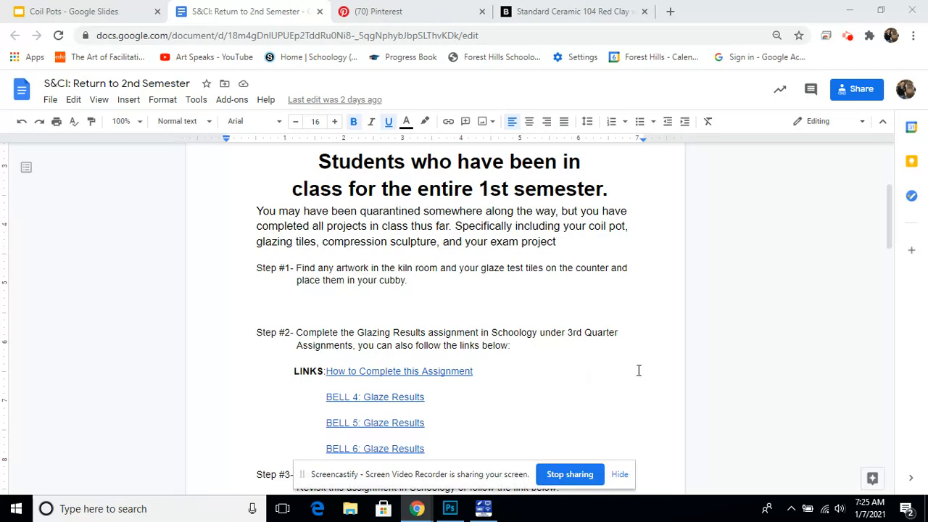
{"action": "scroll", "scroll_direction": "down", "scroll_amount": 3}
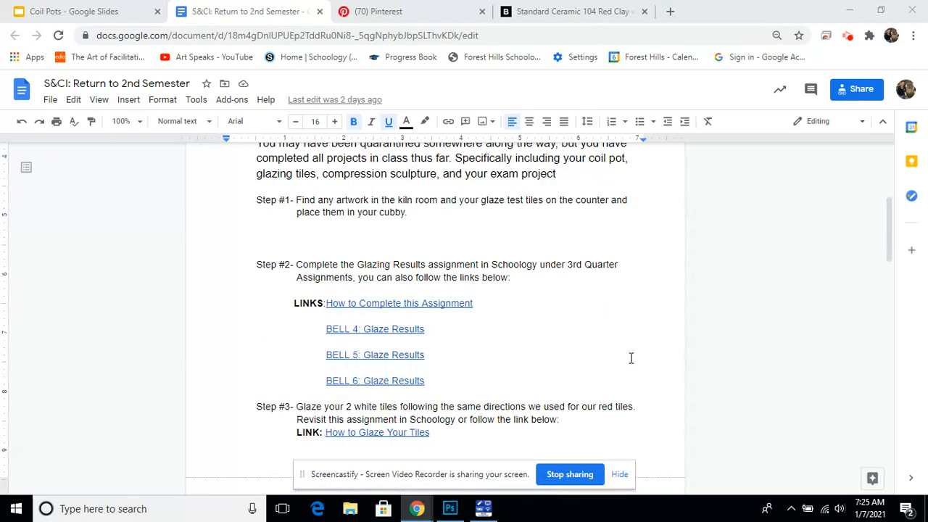
{"action": "mouse_move", "coordinate": [619, 348]}
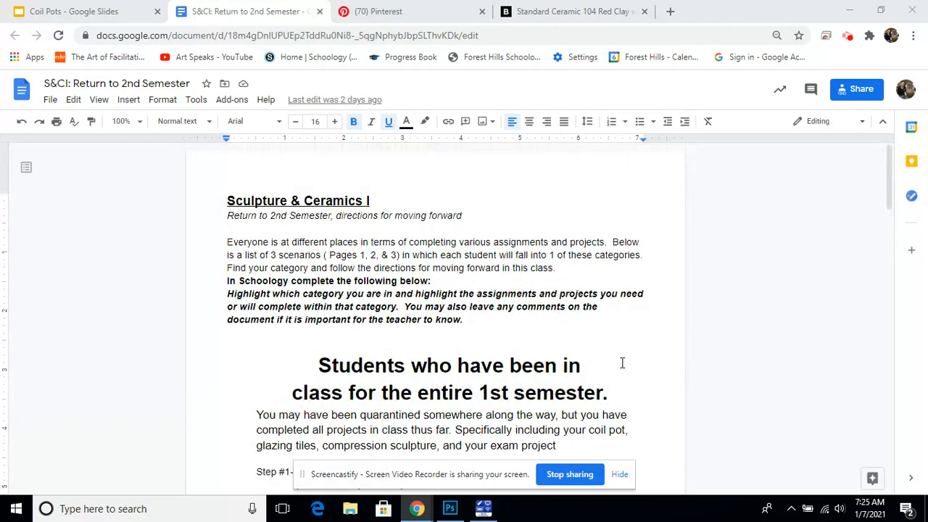
{"action": "mouse_move", "coordinate": [519, 282]}
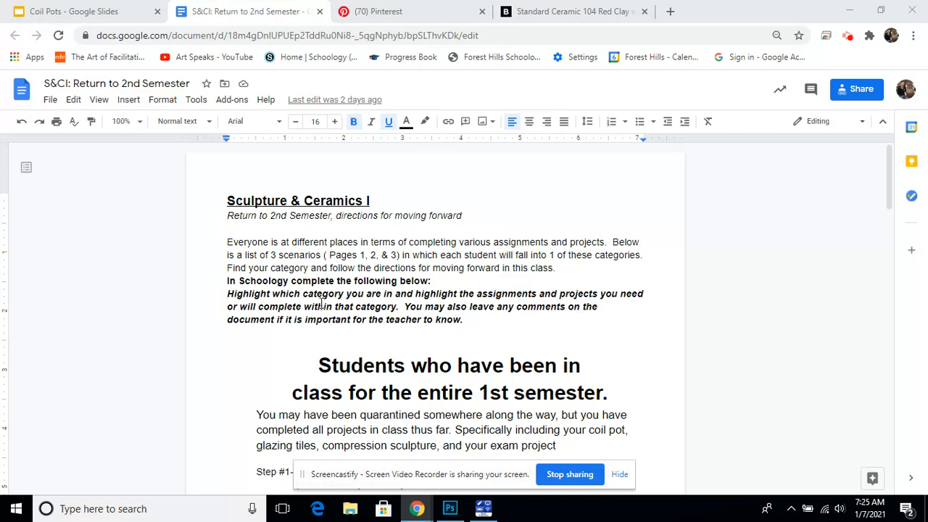
{"action": "scroll", "scroll_direction": "down", "scroll_amount": 3}
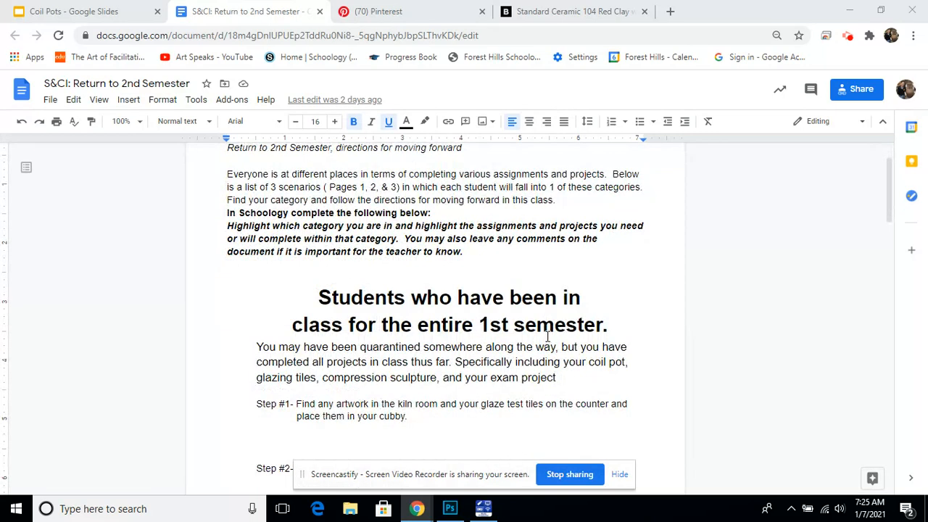
{"action": "scroll", "scroll_direction": "down", "scroll_amount": 3}
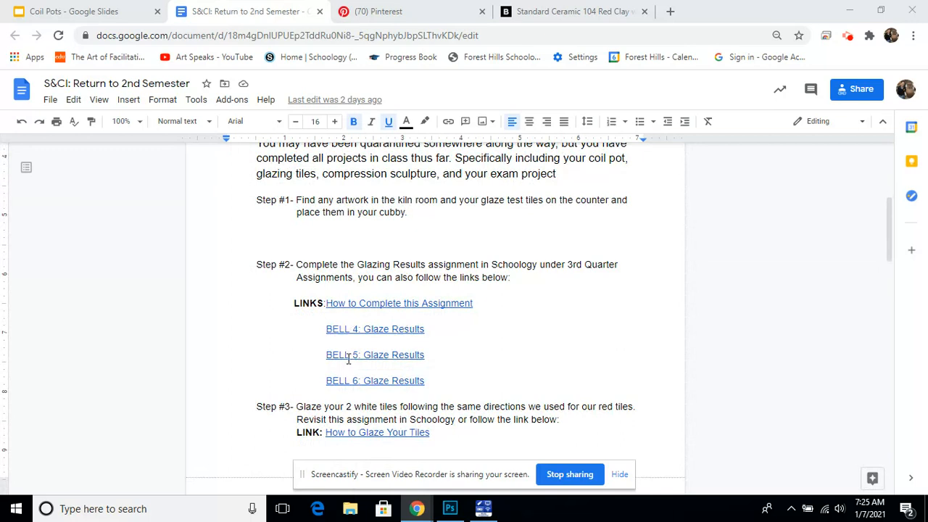
{"action": "mouse_move", "coordinate": [392, 333]}
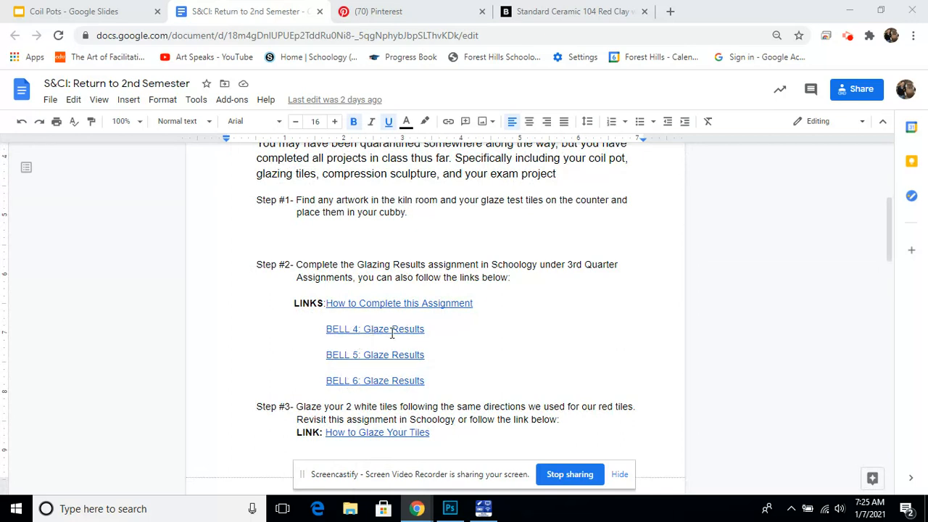
{"action": "mouse_move", "coordinate": [397, 354]}
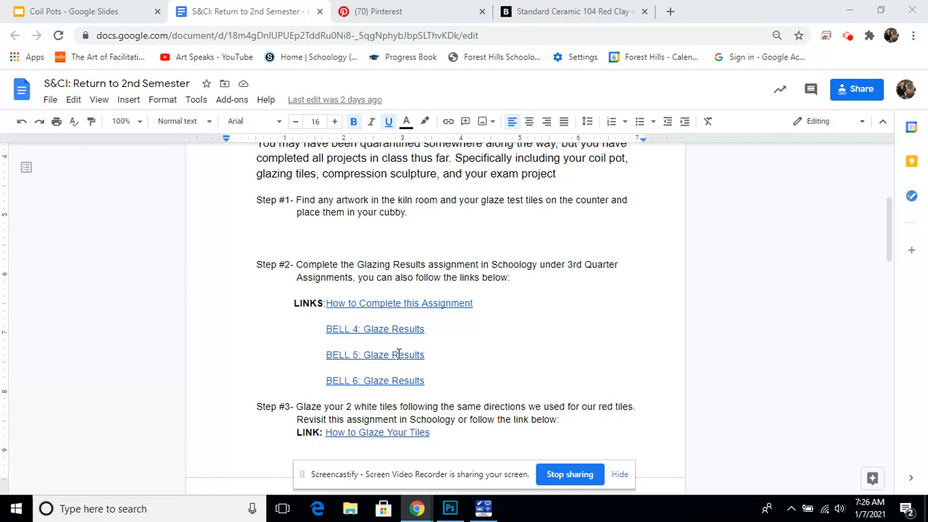
{"action": "mouse_move", "coordinate": [388, 346]}
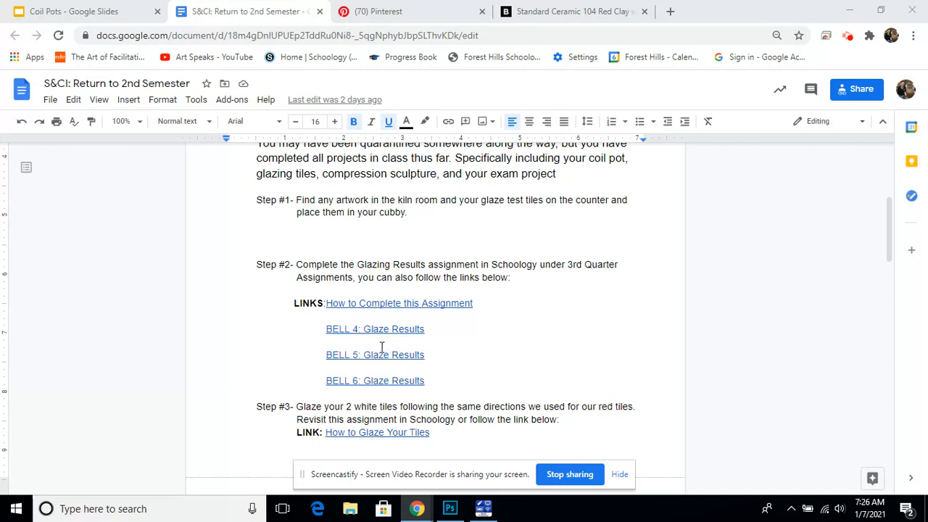
{"action": "mouse_move", "coordinate": [361, 235]}
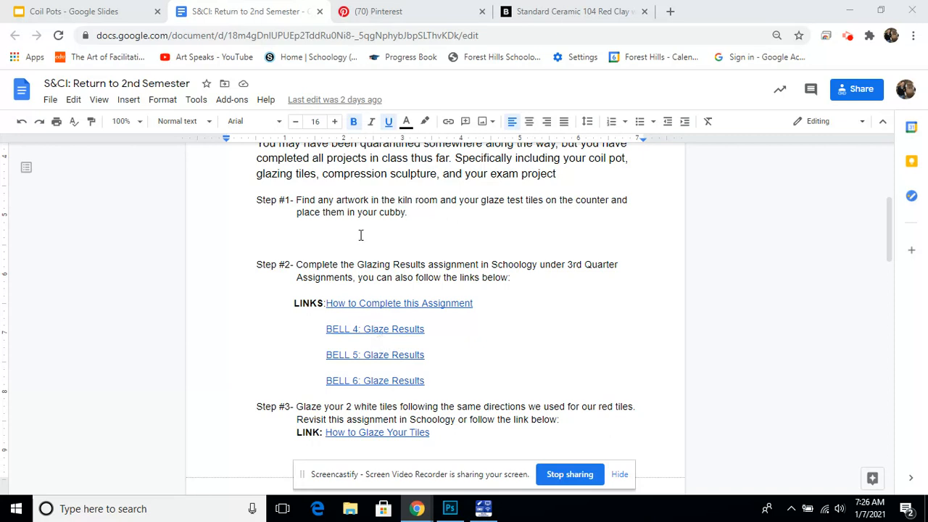
{"action": "mouse_move", "coordinate": [345, 254]}
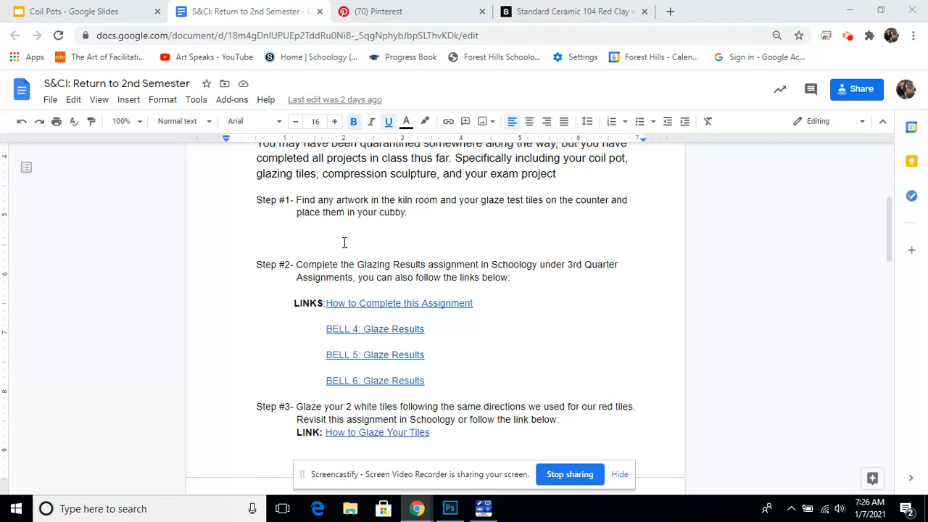
{"action": "mouse_move", "coordinate": [341, 240]}
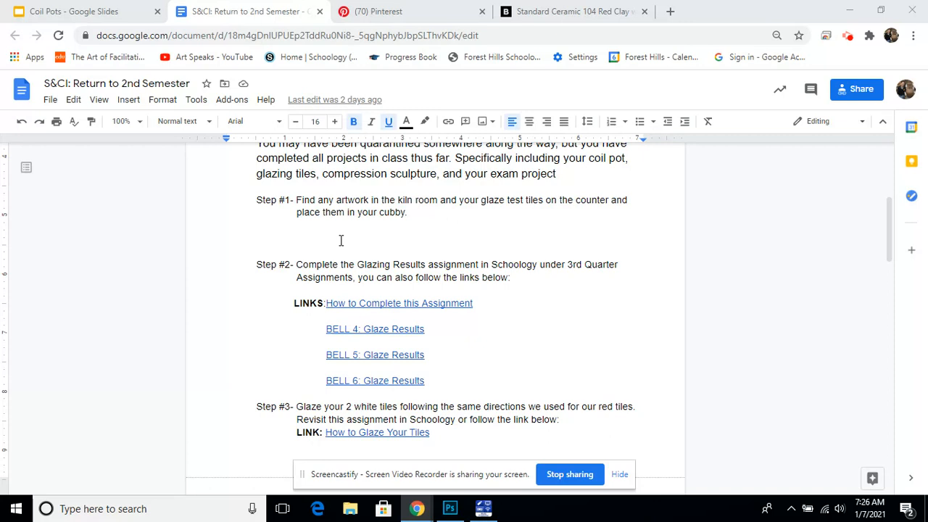
{"action": "mouse_move", "coordinate": [373, 74]}
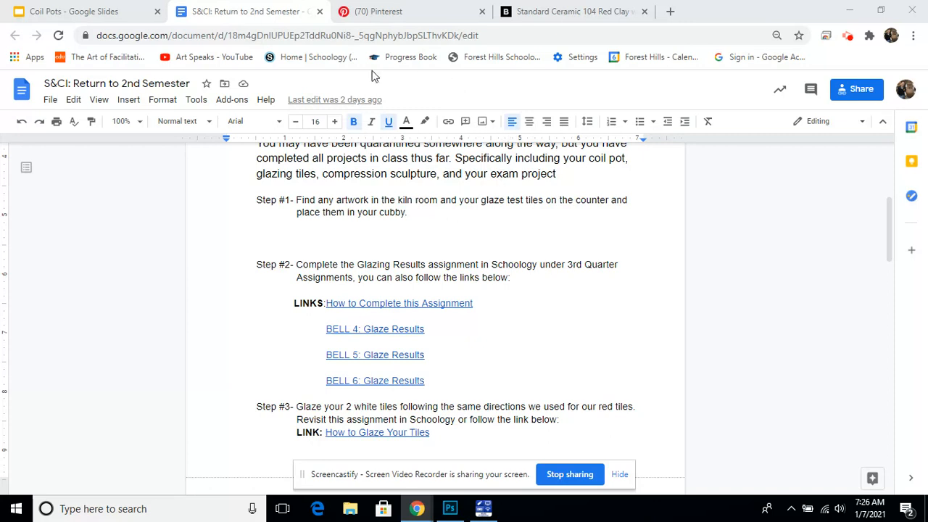
Step: Switch to the Coil Pots deck and open slide 13, Criteria
{"action": "left_click", "coordinate": [87, 11]}
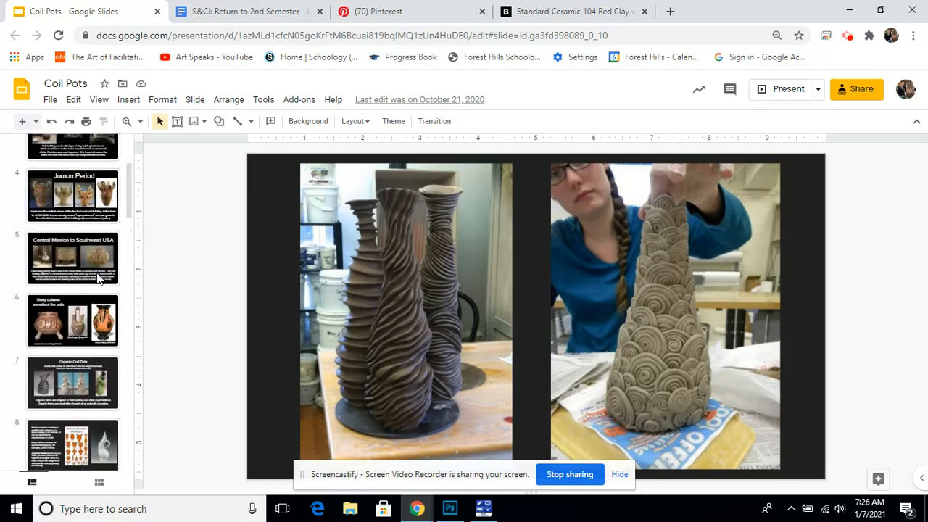
{"action": "scroll", "scroll_direction": "down", "scroll_amount": 3}
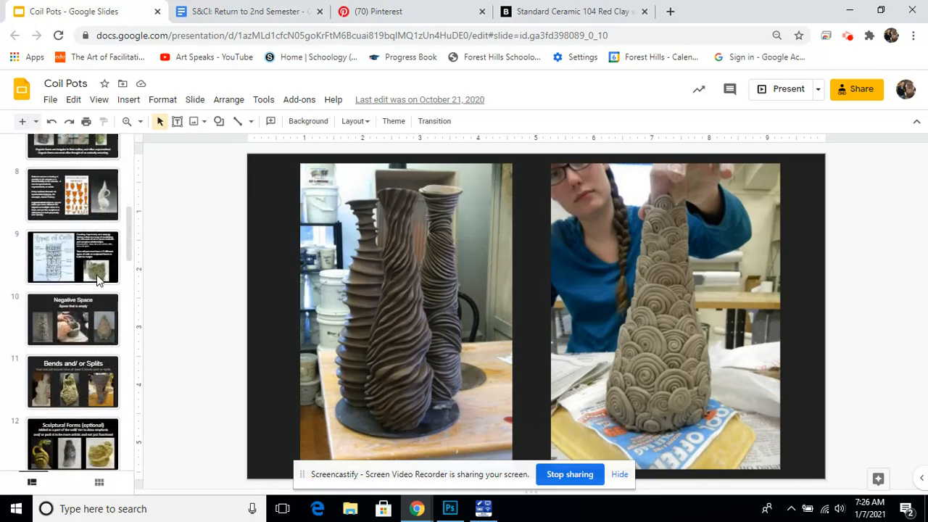
{"action": "scroll", "scroll_direction": "down", "scroll_amount": 3}
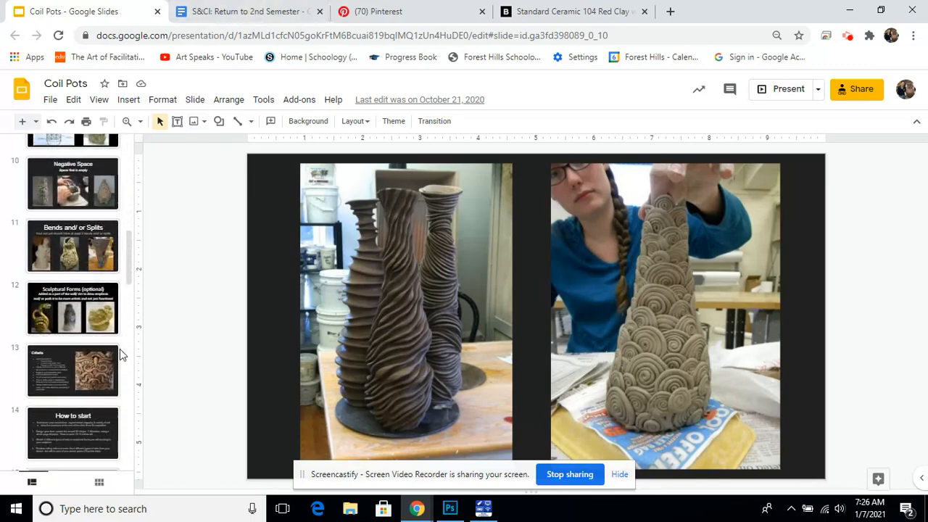
{"action": "left_click", "coordinate": [73, 371]}
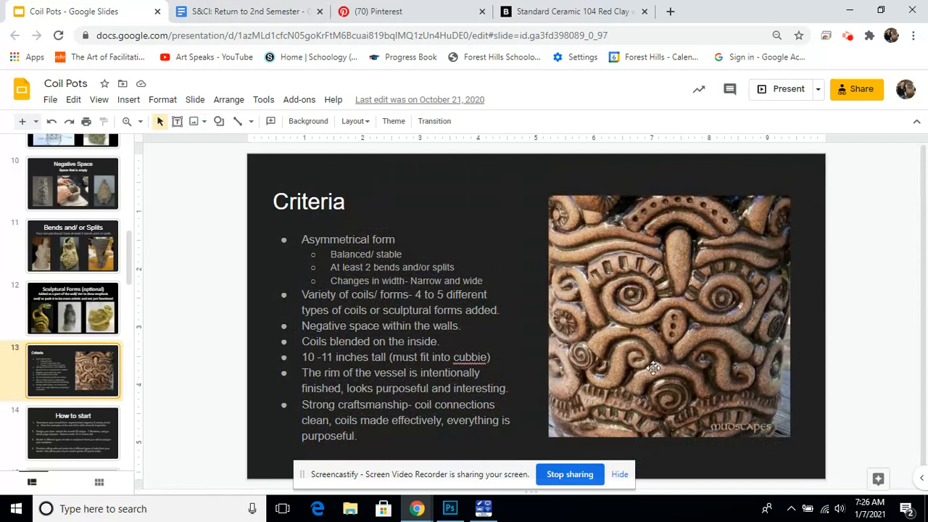
{"action": "mouse_move", "coordinate": [642, 367]}
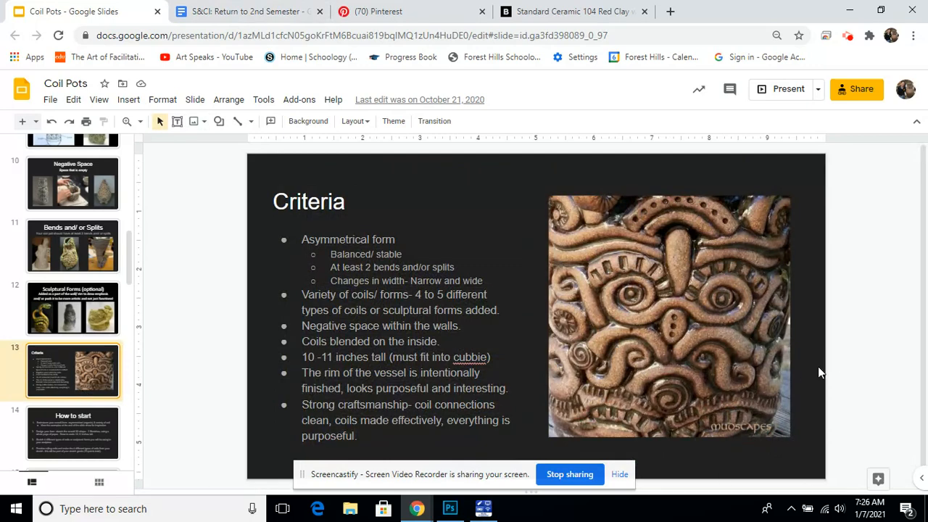
{"action": "mouse_move", "coordinate": [726, 387]}
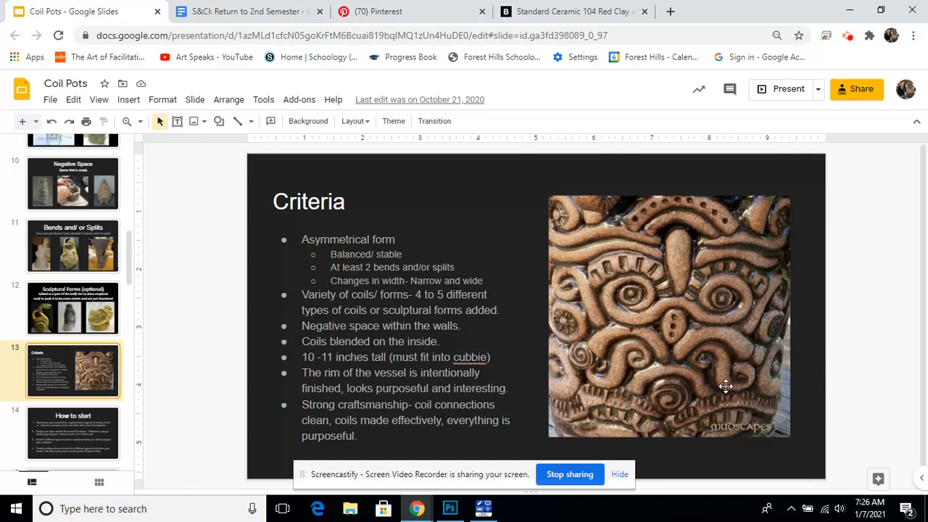
{"action": "mouse_move", "coordinate": [686, 371]}
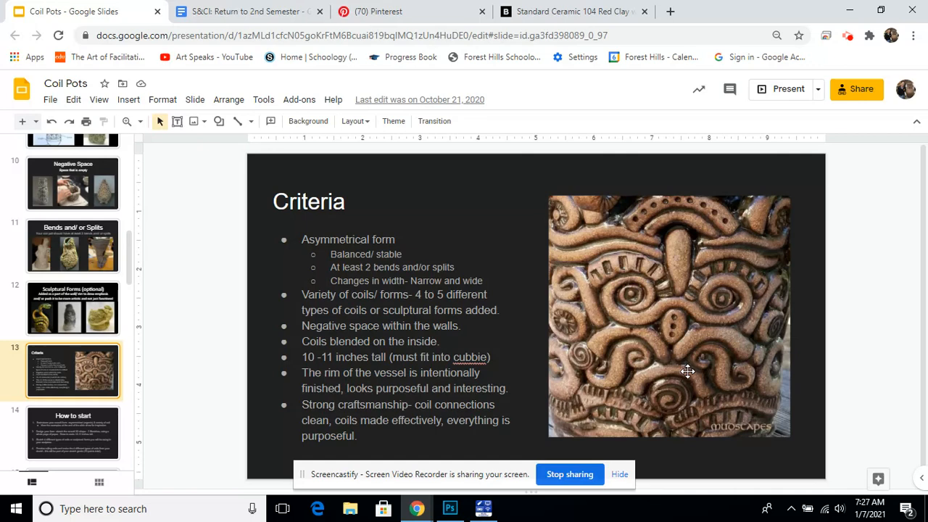
{"action": "mouse_move", "coordinate": [806, 354]}
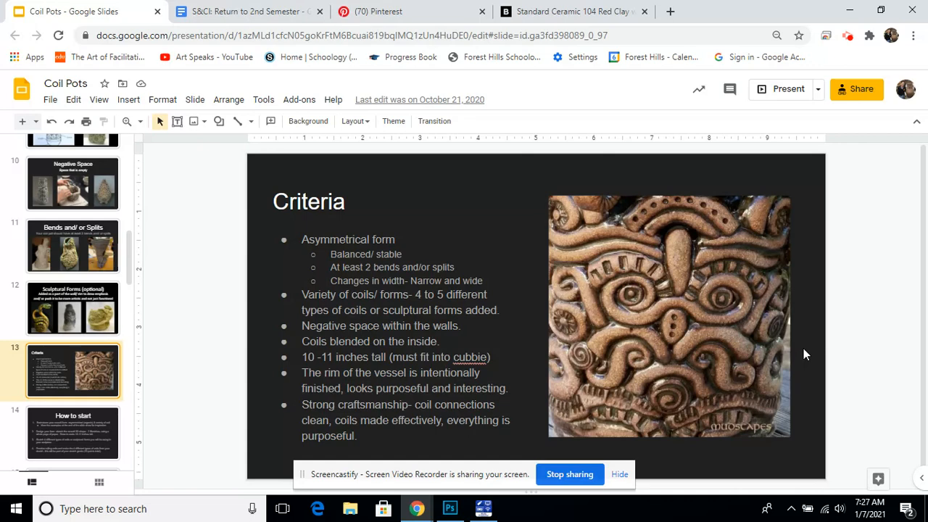
{"action": "mouse_move", "coordinate": [807, 349]}
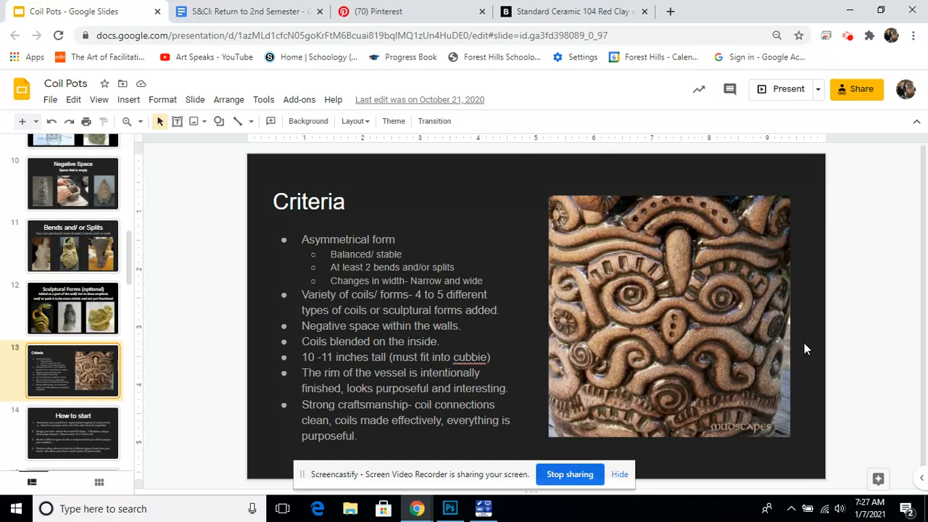
{"action": "mouse_move", "coordinate": [803, 336]}
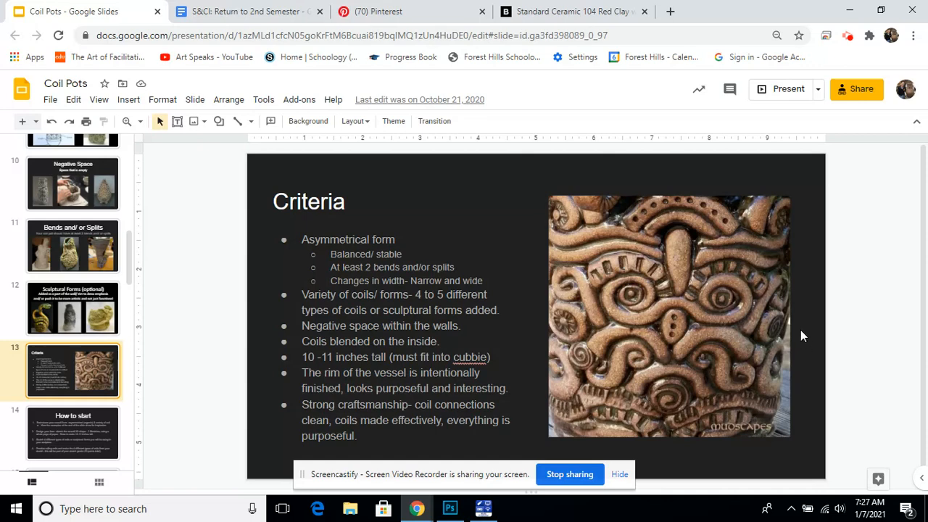
{"action": "mouse_move", "coordinate": [800, 331]}
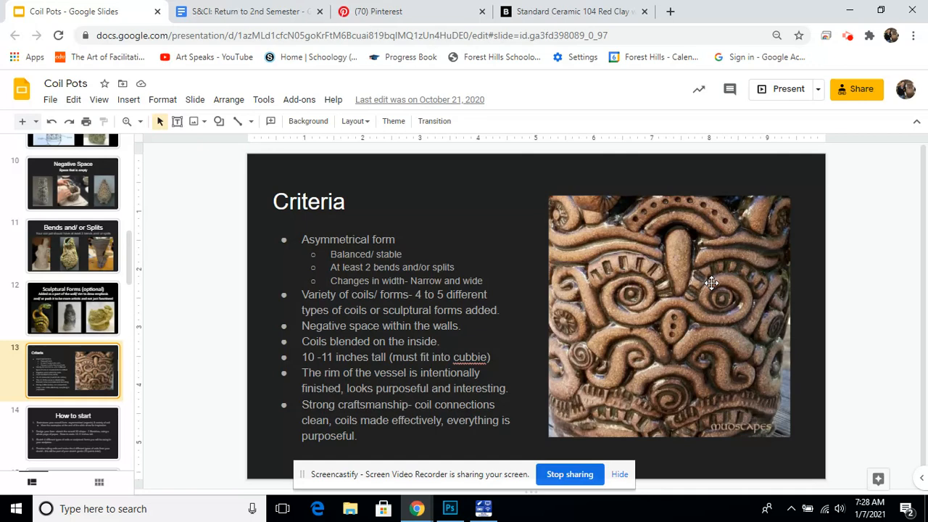
{"action": "mouse_move", "coordinate": [590, 150]}
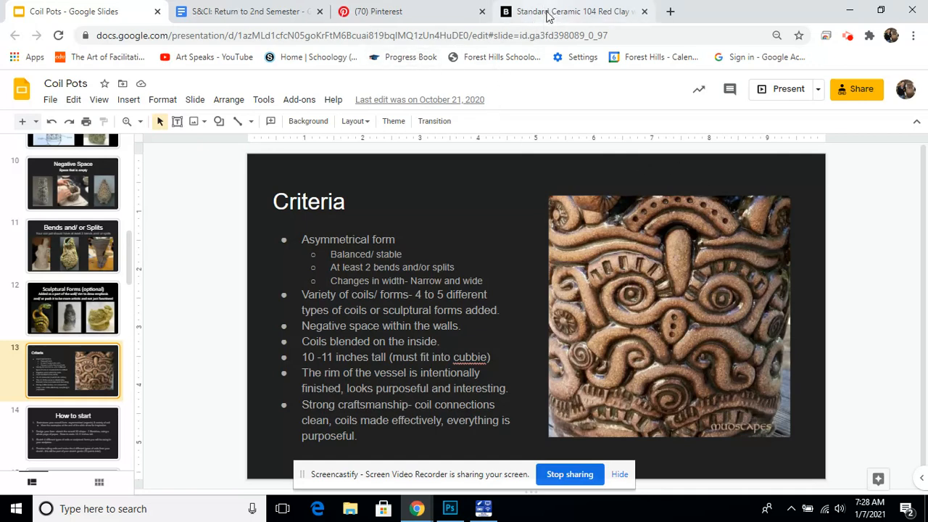
{"action": "mouse_move", "coordinate": [551, 12]}
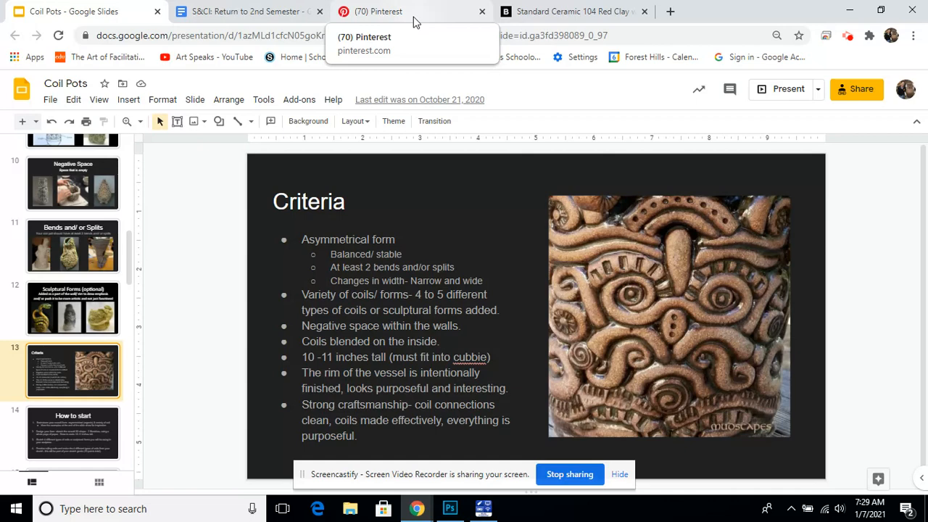
Step: Switch to the Pinterest Coil Pot Glazing board and scroll into its pins
{"action": "left_click", "coordinate": [384, 11]}
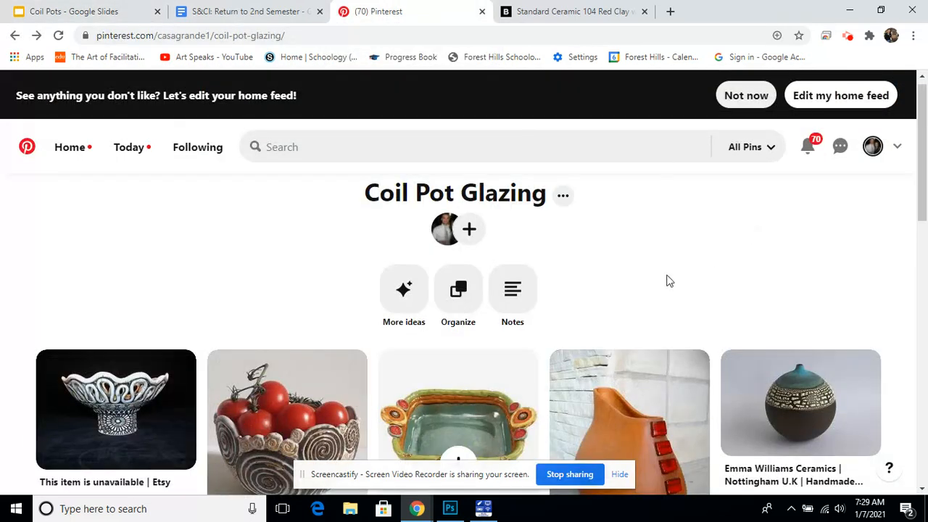
{"action": "scroll", "scroll_direction": "down", "scroll_amount": 3}
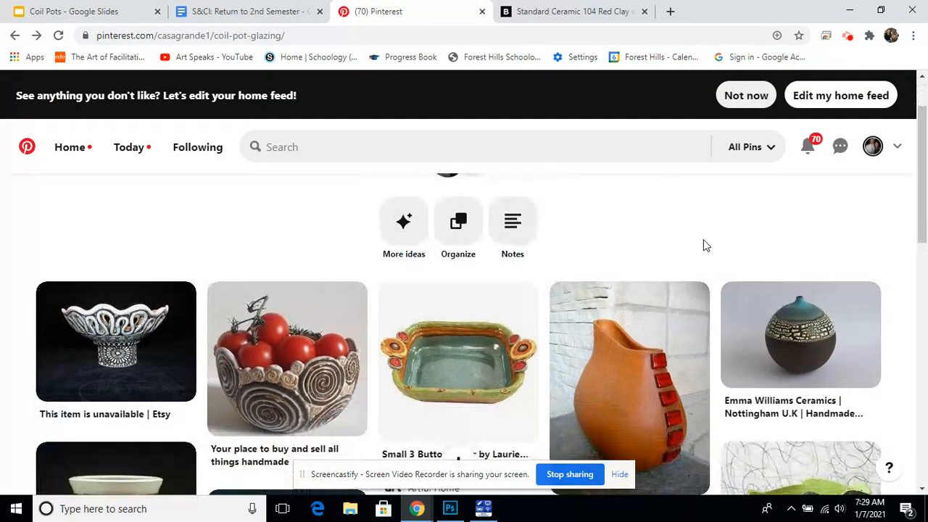
{"action": "mouse_move", "coordinate": [699, 223]}
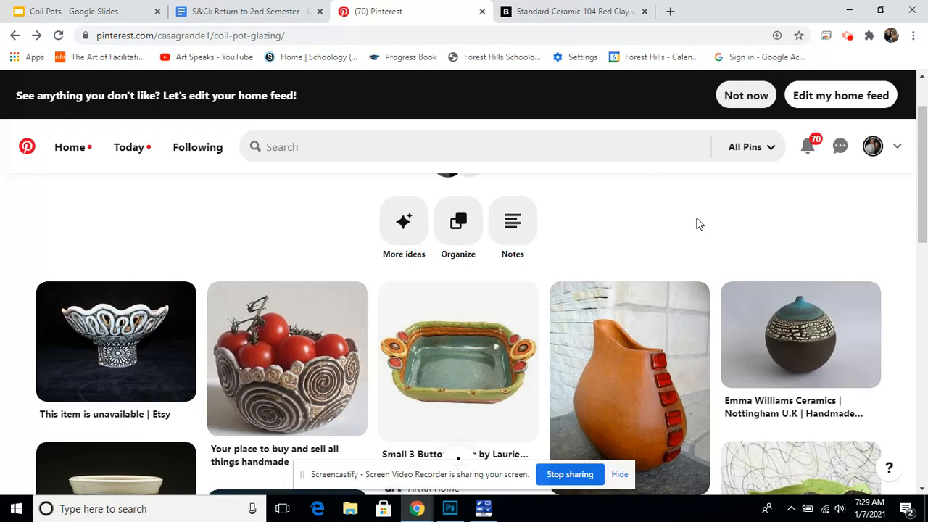
{"action": "mouse_move", "coordinate": [116, 341]}
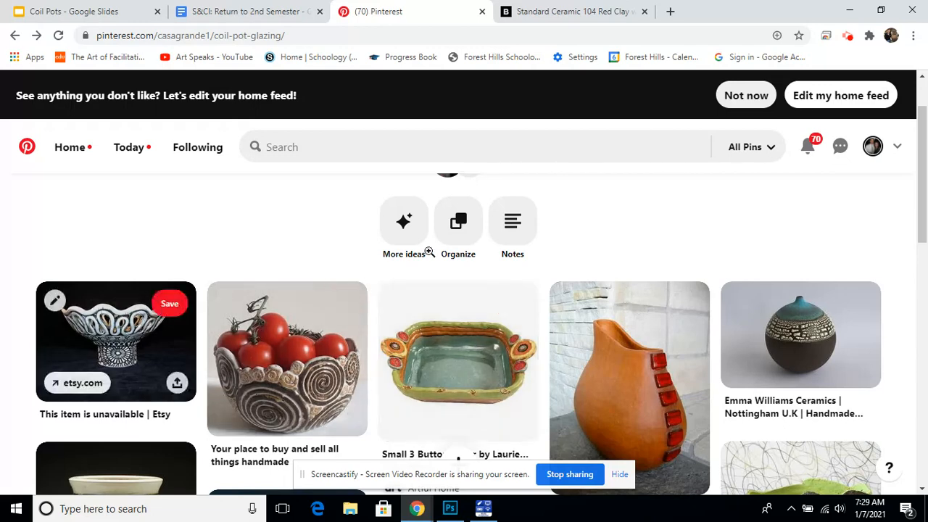
{"action": "mouse_move", "coordinate": [893, 272]}
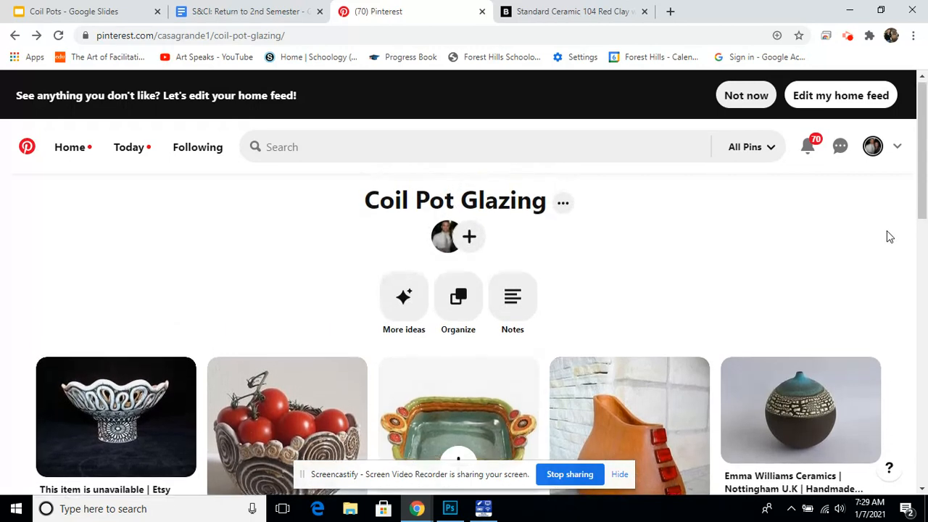
Step: Scroll past the remaining glazed coil pot pins to the board's suggested ideas
{"action": "scroll", "scroll_direction": "down", "scroll_amount": 3}
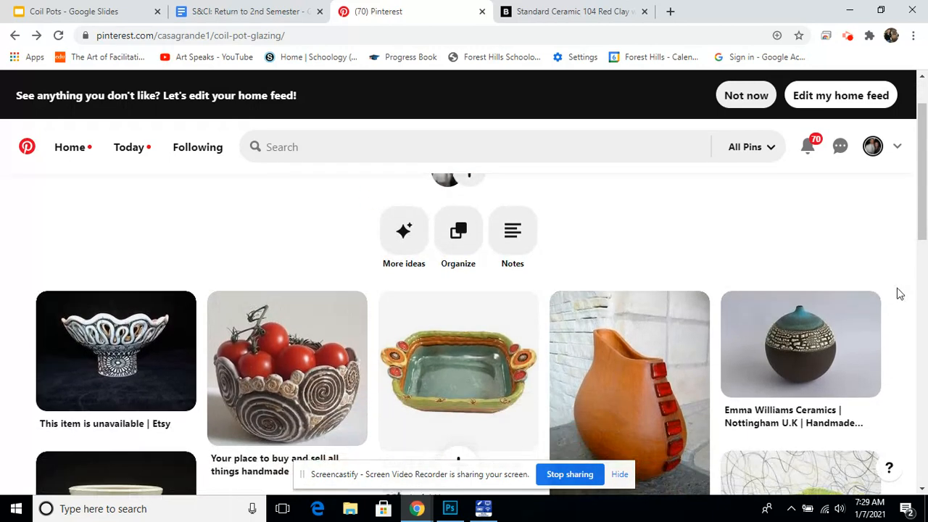
{"action": "scroll", "scroll_direction": "down", "scroll_amount": 3}
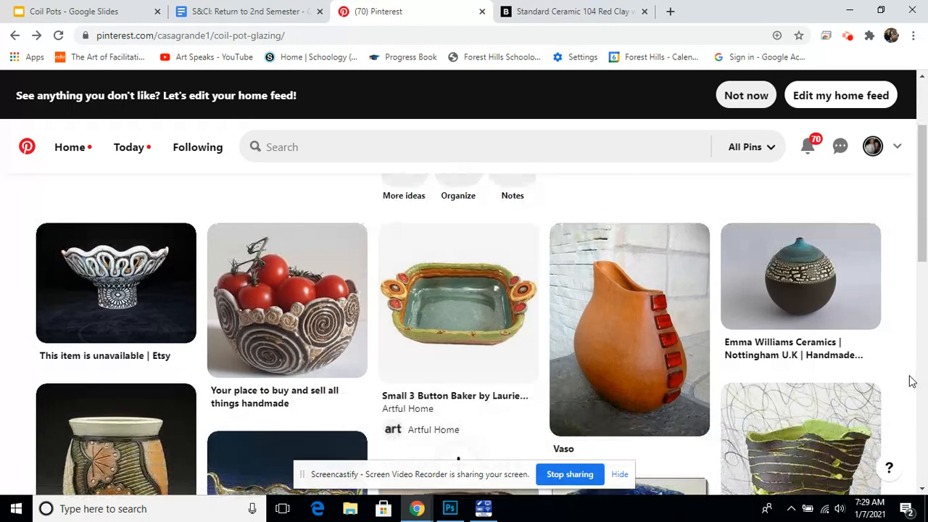
{"action": "mouse_move", "coordinate": [669, 207]}
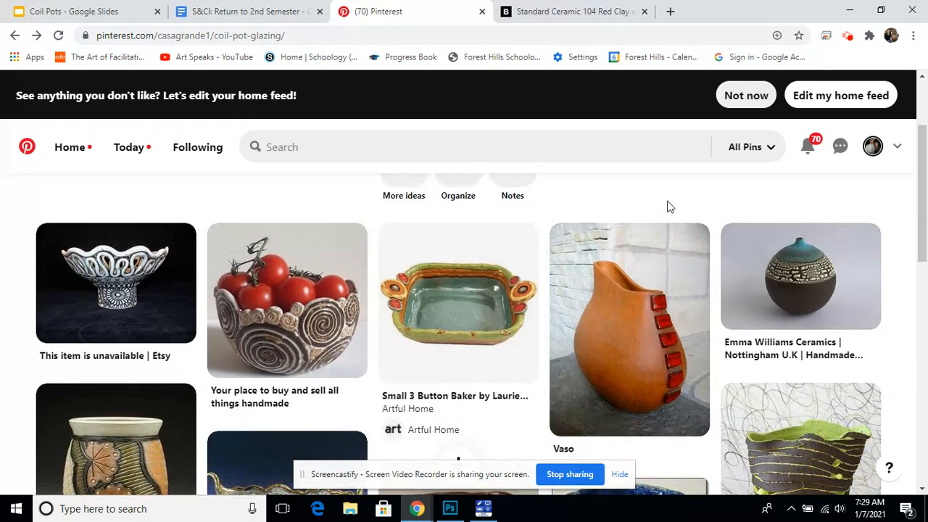
{"action": "mouse_move", "coordinate": [899, 375]}
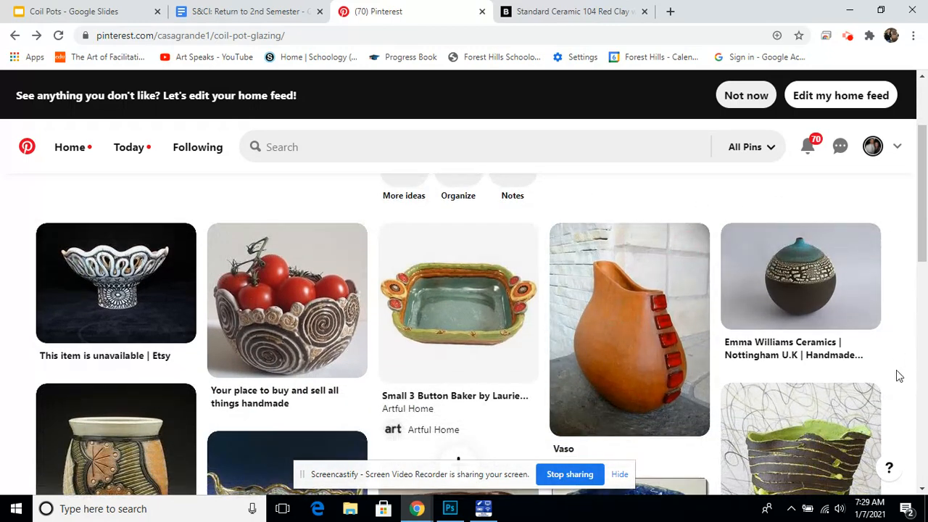
{"action": "scroll", "scroll_direction": "down", "scroll_amount": 3}
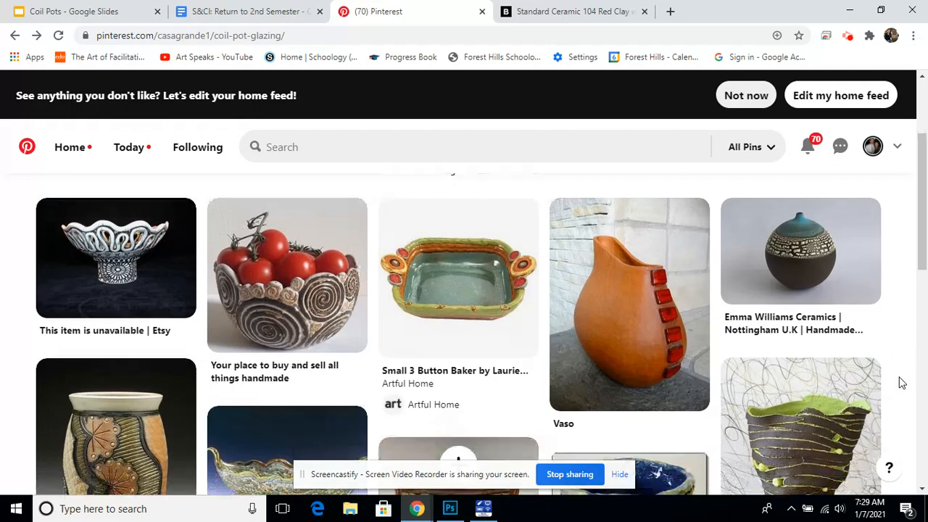
{"action": "scroll", "scroll_direction": "down", "scroll_amount": 3}
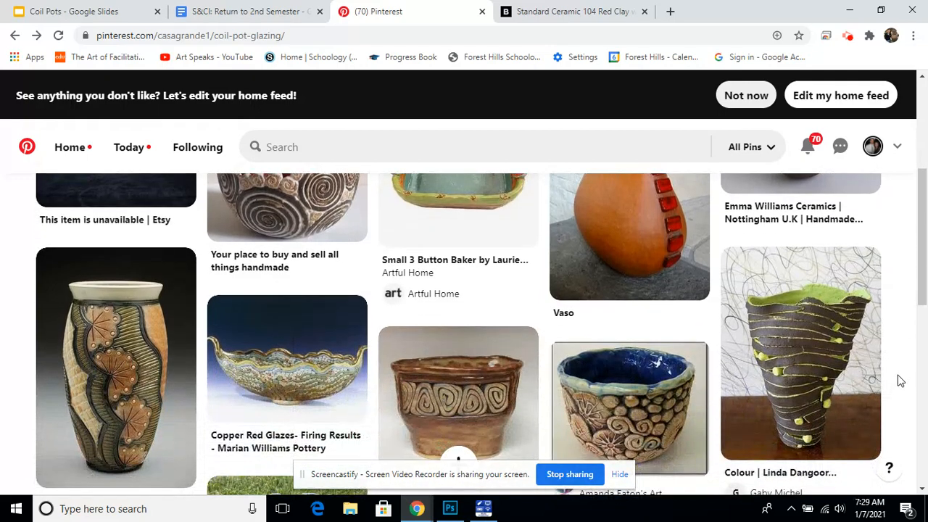
{"action": "scroll", "scroll_direction": "down", "scroll_amount": 3}
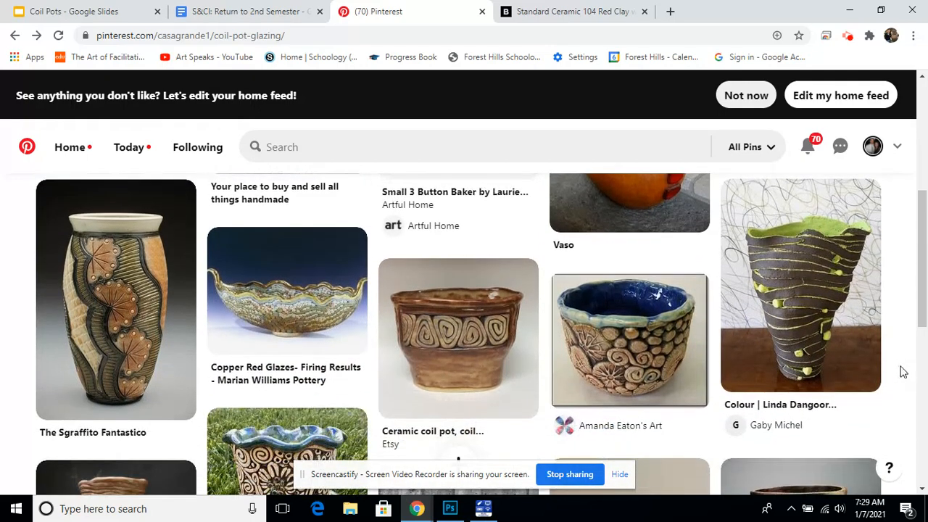
{"action": "scroll", "scroll_direction": "down", "scroll_amount": 3}
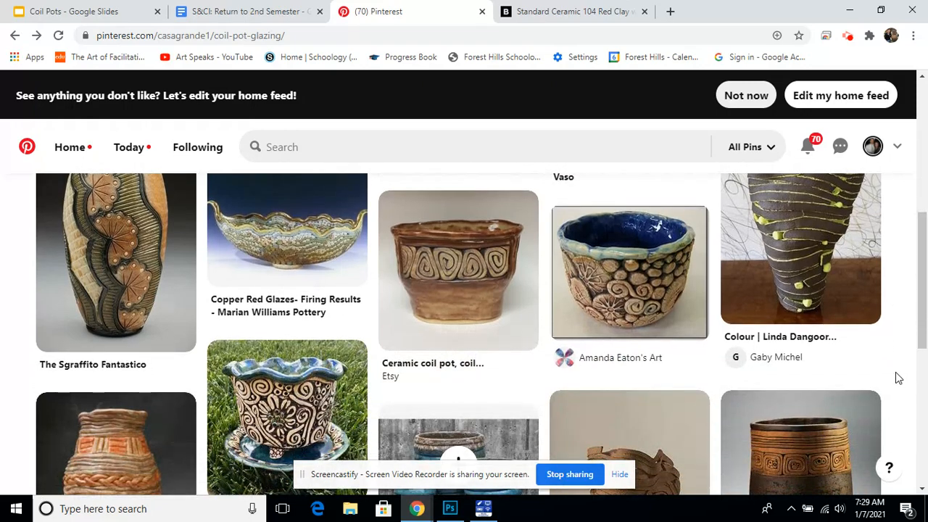
{"action": "scroll", "scroll_direction": "down", "scroll_amount": 3}
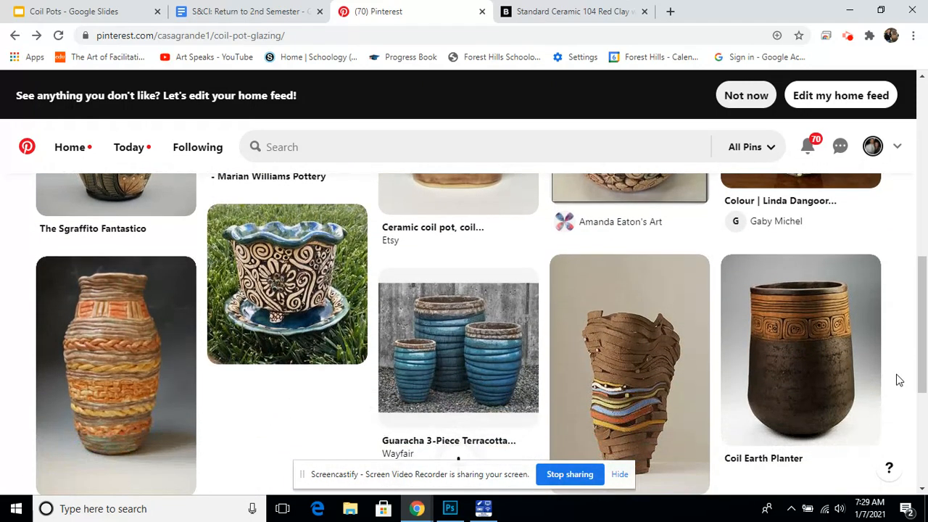
{"action": "scroll", "scroll_direction": "down", "scroll_amount": 3}
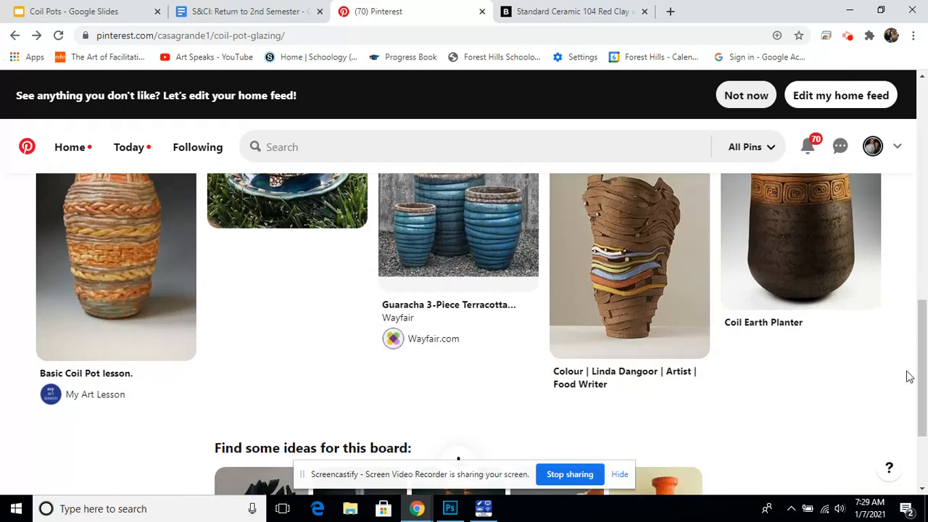
{"action": "mouse_move", "coordinate": [909, 347]}
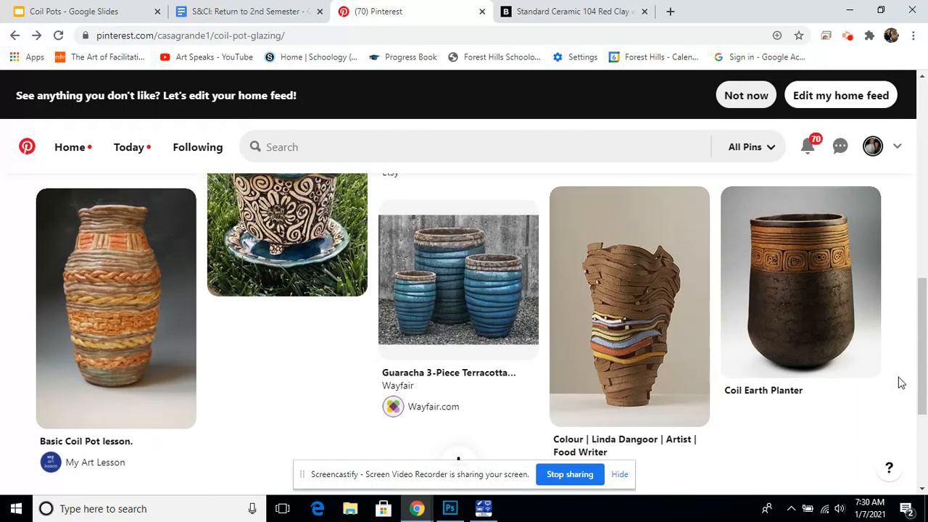
{"action": "mouse_move", "coordinate": [761, 432]}
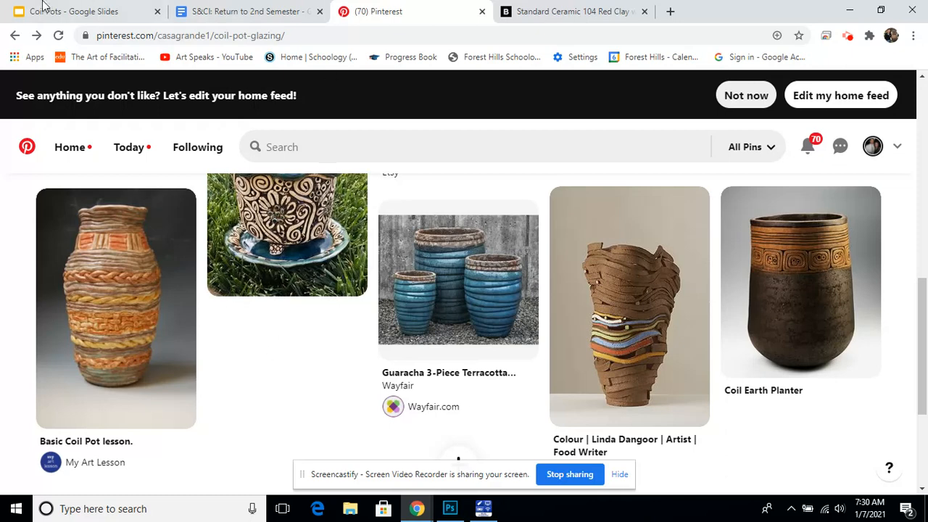
Step: Back in Coil Pots, view Bends and/or Splits, Negative Space, then Sculptural Forms (optional)
{"action": "left_click", "coordinate": [73, 11]}
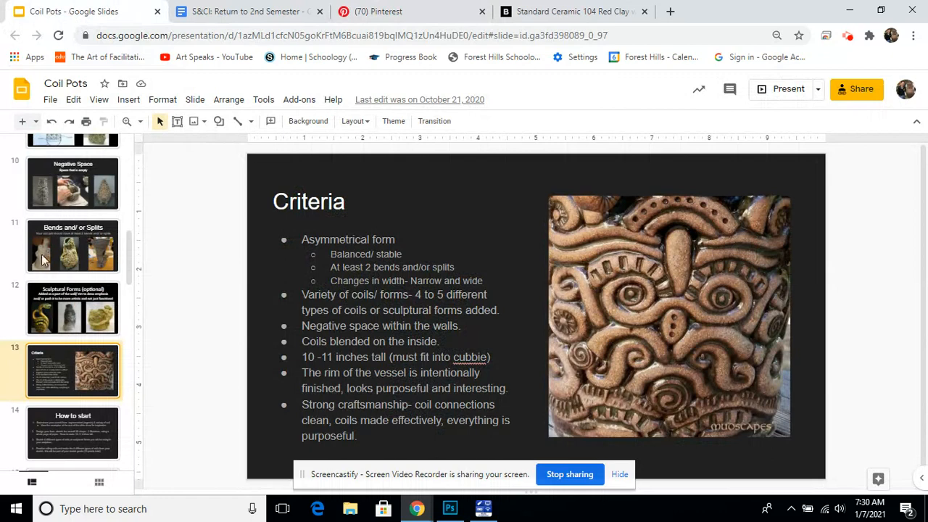
{"action": "left_click", "coordinate": [72, 245]}
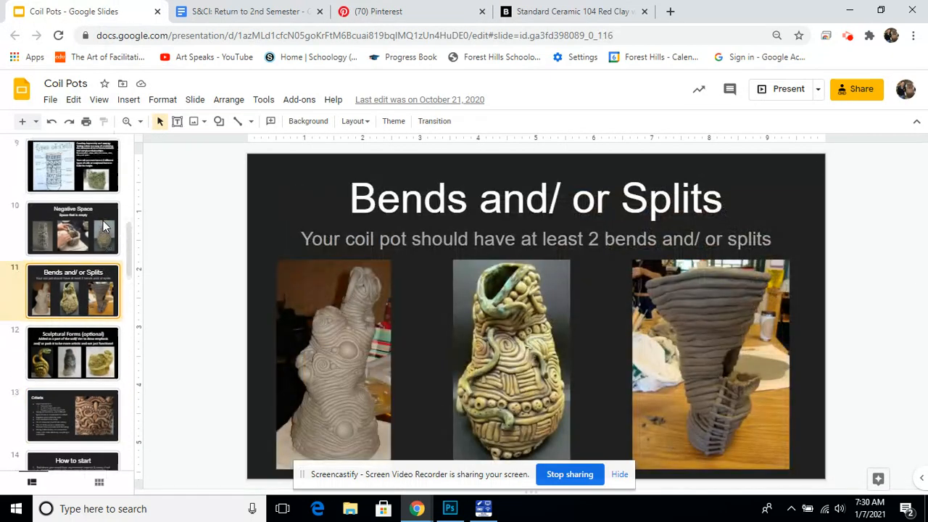
{"action": "left_click", "coordinate": [72, 228]}
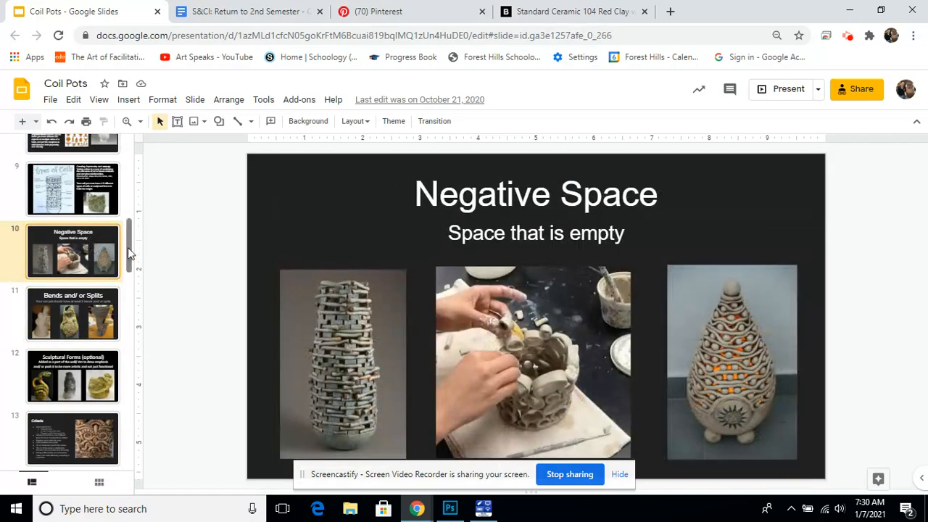
{"action": "left_click", "coordinate": [72, 314]}
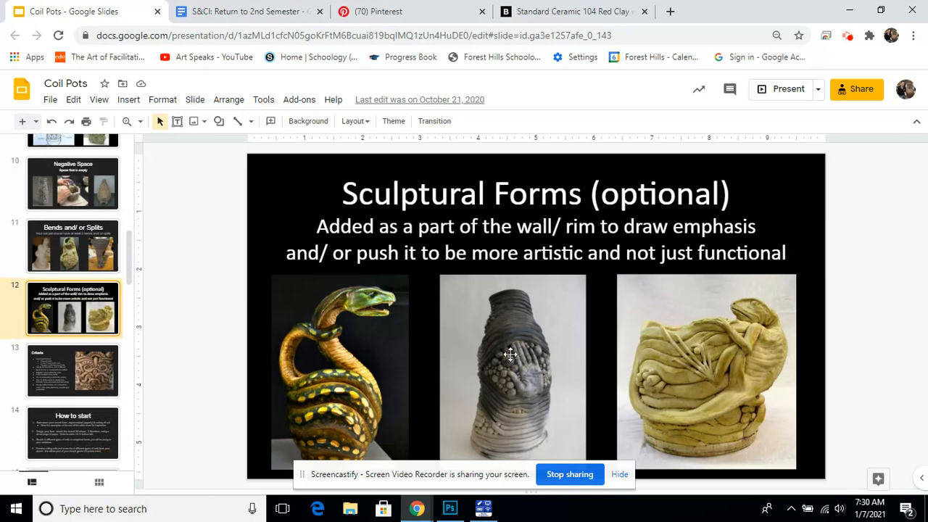
{"action": "mouse_move", "coordinate": [112, 358]}
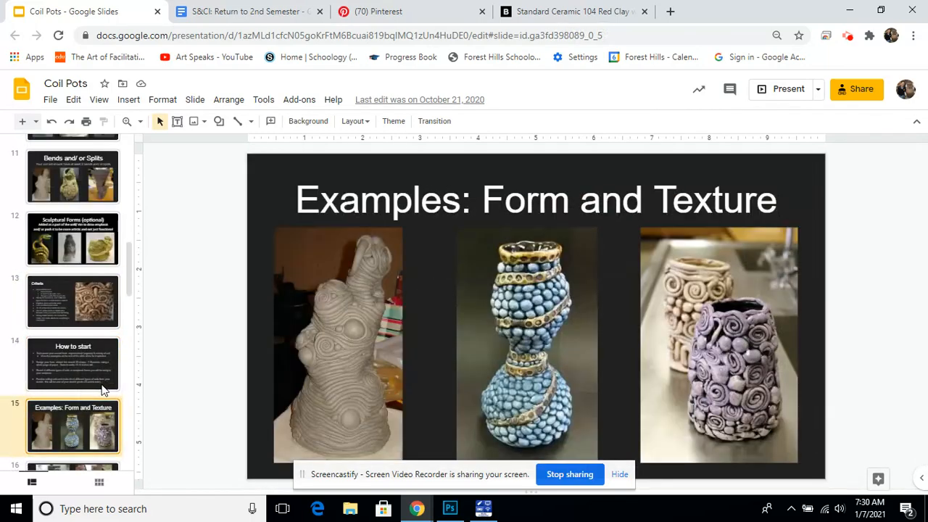
{"action": "left_click", "coordinate": [72, 426]}
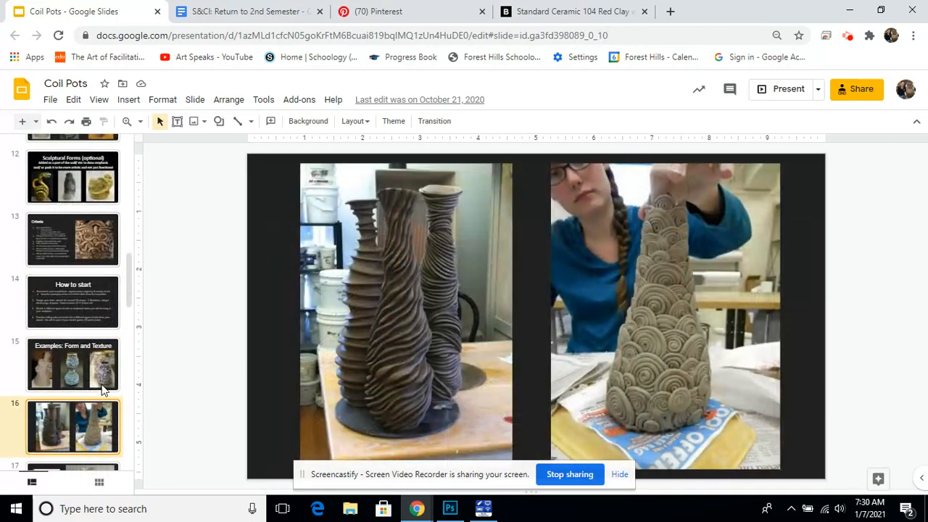
{"action": "left_click", "coordinate": [73, 365]}
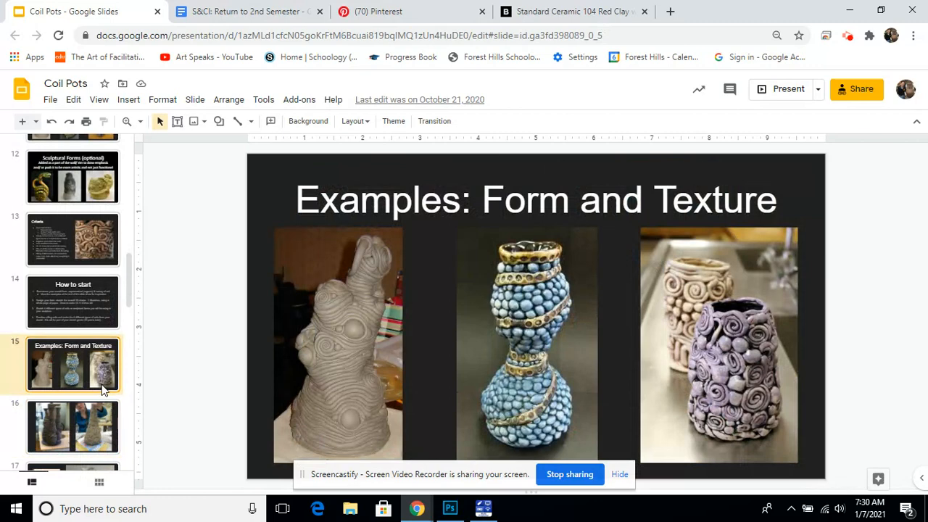
{"action": "mouse_move", "coordinate": [224, 325]}
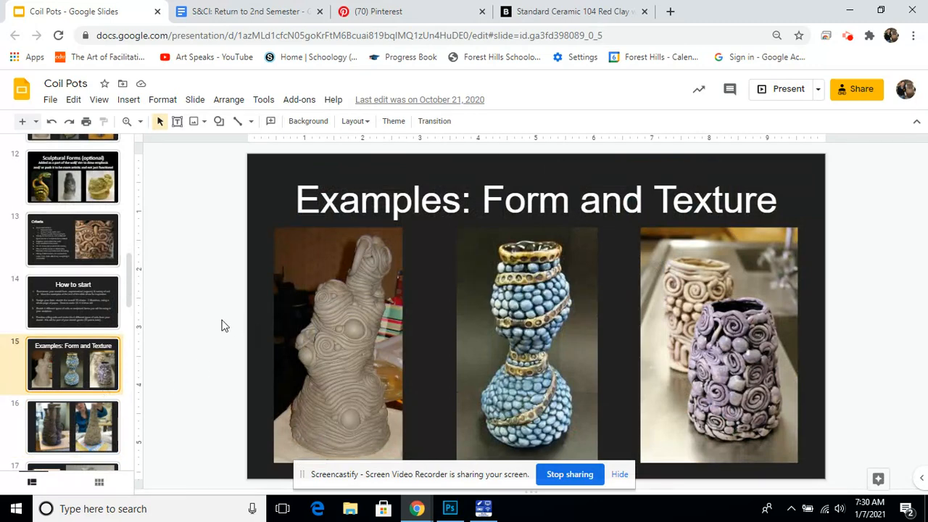
{"action": "mouse_move", "coordinate": [853, 276]}
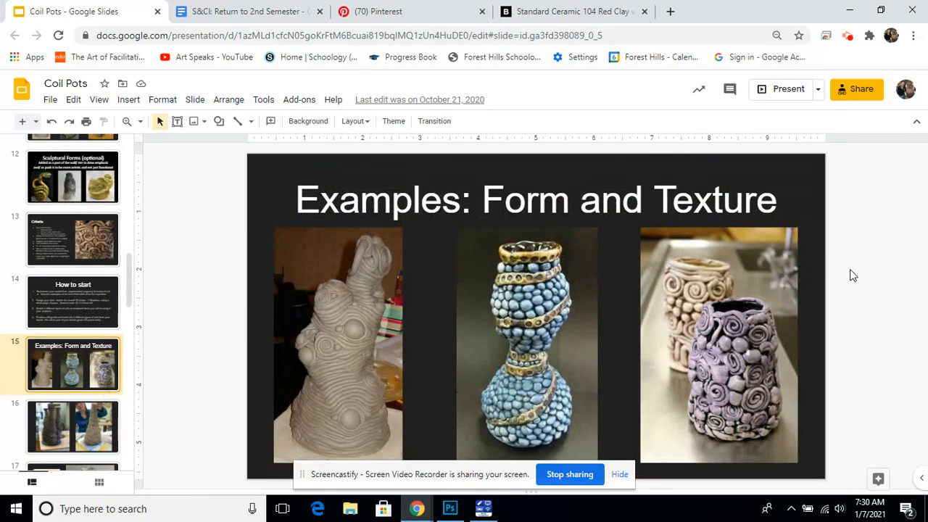
{"action": "mouse_move", "coordinate": [522, 332]}
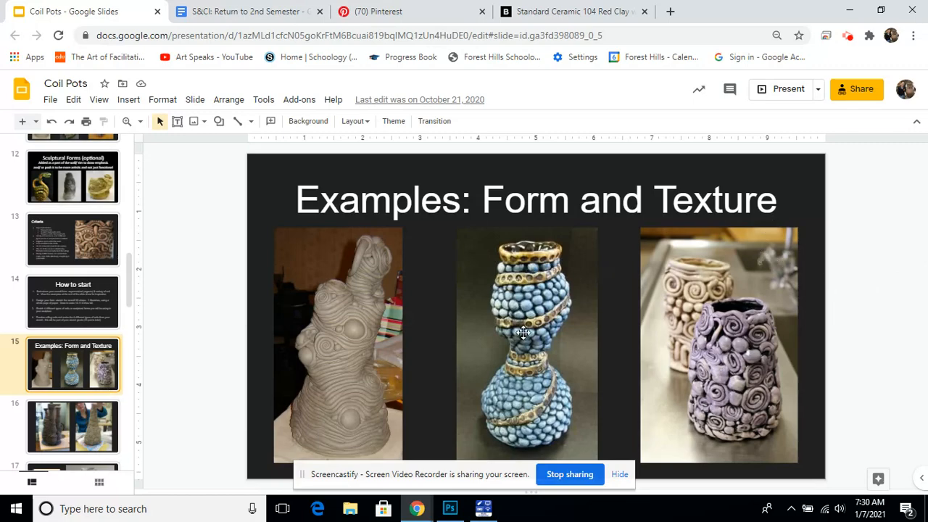